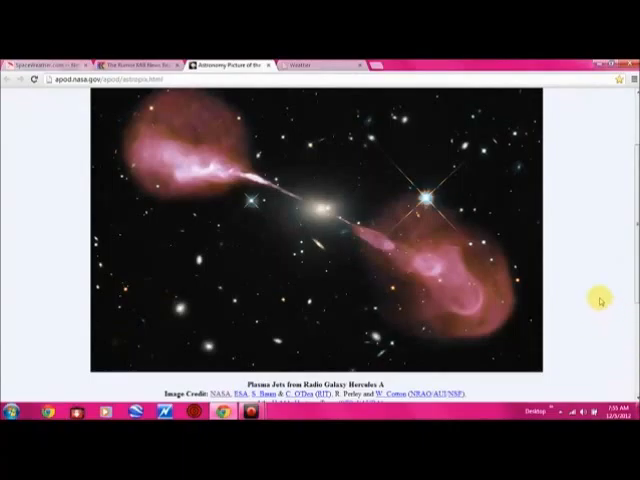
{"action": "mouse_move", "coordinate": [600, 300]}
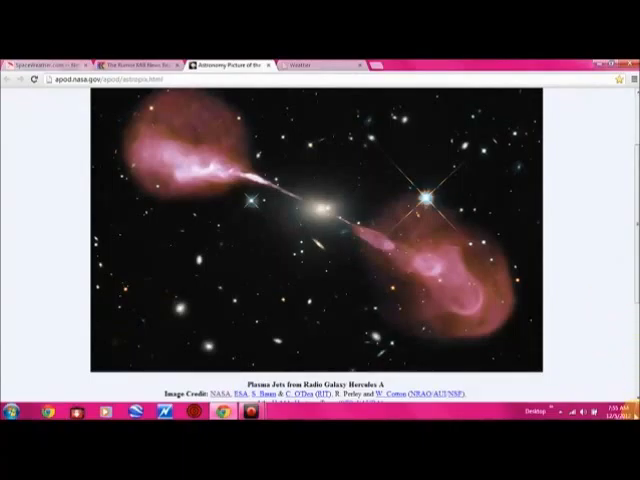
- Scroll past the Hercules A plasma jets image to its credits and explanation
{"action": "scroll", "scroll_direction": "down", "scroll_amount": 3}
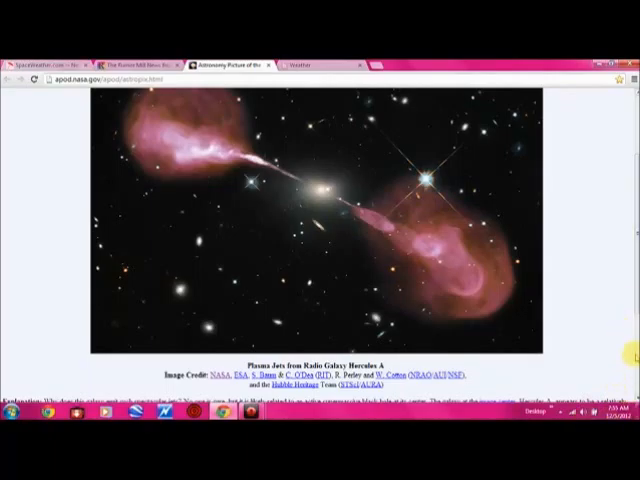
{"action": "scroll", "scroll_direction": "down", "scroll_amount": 3}
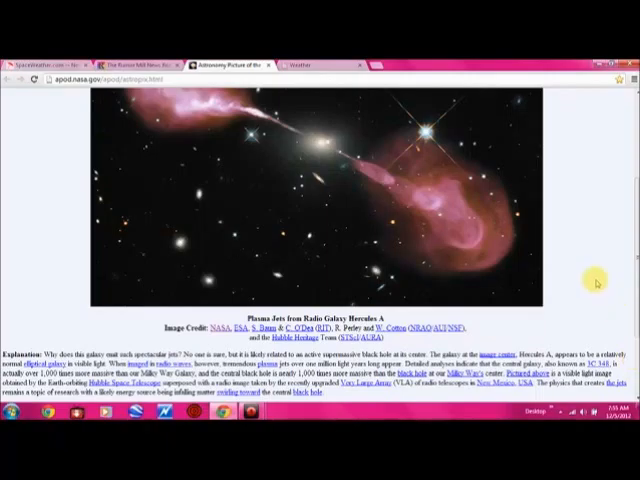
{"action": "mouse_move", "coordinate": [595, 355]}
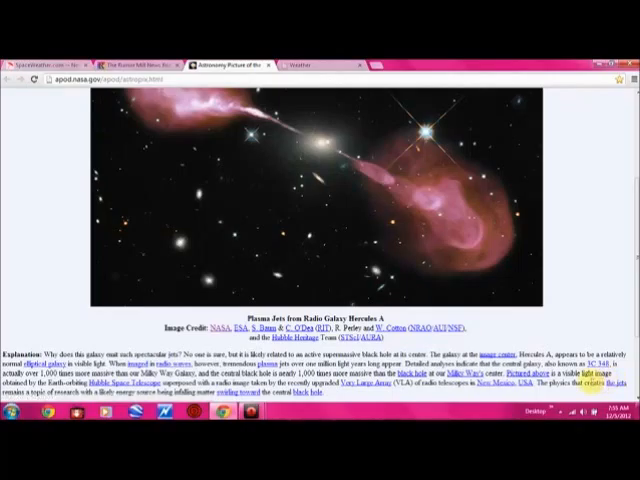
{"action": "mouse_move", "coordinate": [520, 324]}
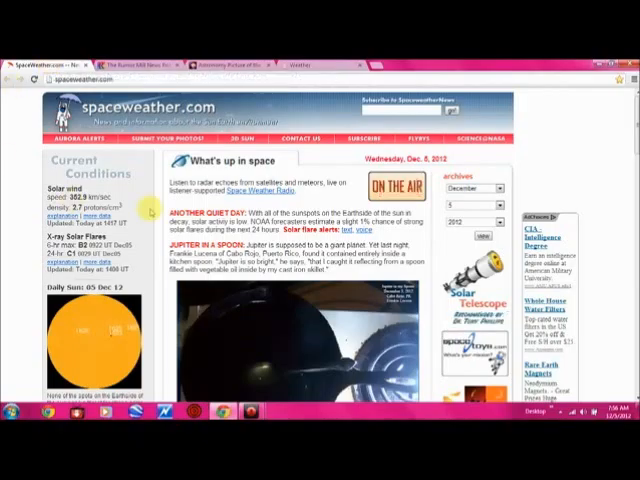
- Scroll SpaceWeather.com past Jupiter-in-a-spoon and white rainbow stories to Near Earth Asteroids
{"action": "scroll", "scroll_direction": "down", "scroll_amount": 3}
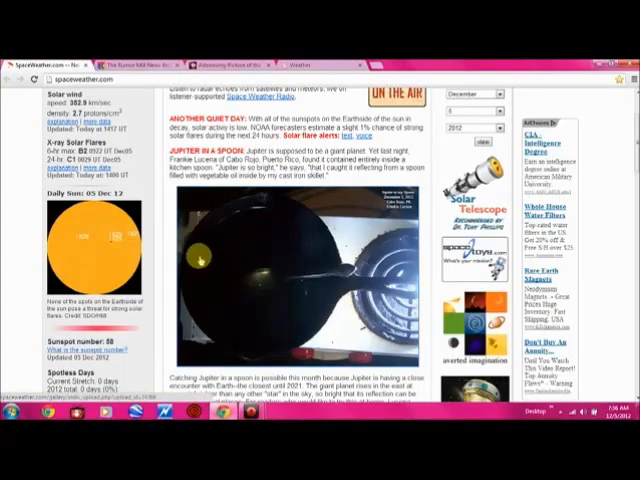
{"action": "scroll", "scroll_direction": "down", "scroll_amount": 3}
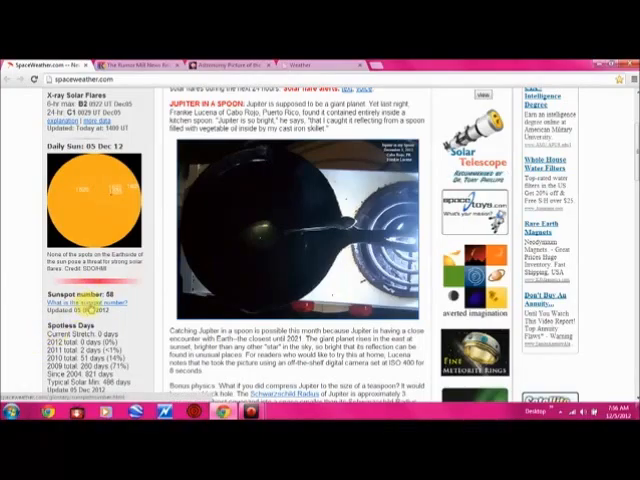
{"action": "scroll", "scroll_direction": "down", "scroll_amount": 3}
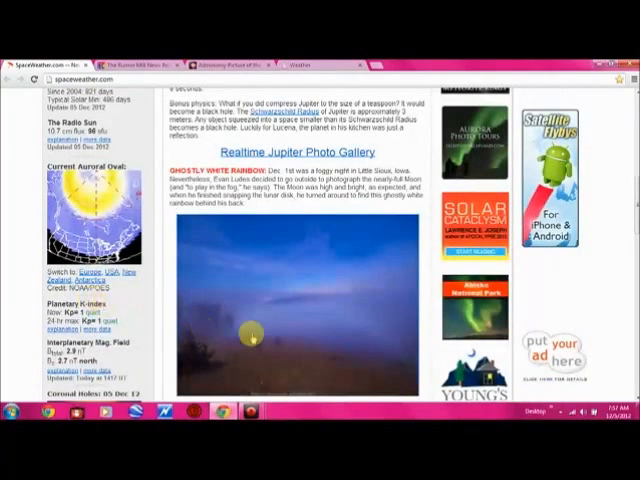
{"action": "scroll", "scroll_direction": "down", "scroll_amount": 3}
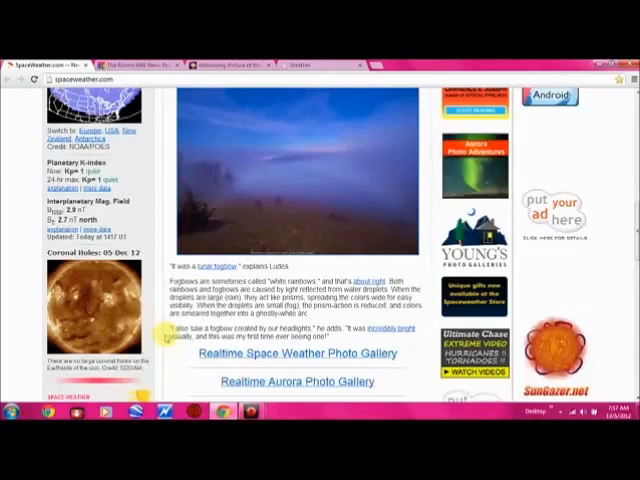
{"action": "scroll", "scroll_direction": "down", "scroll_amount": 3}
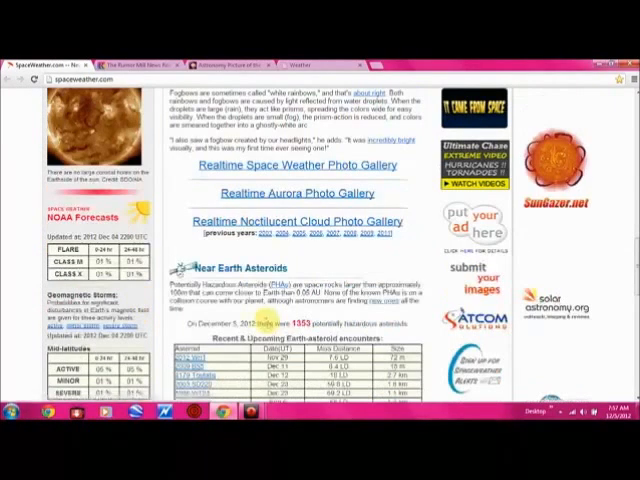
- Scroll to the asteroid encounters table and Essential web links, then back up slightly
{"action": "scroll", "scroll_direction": "down", "scroll_amount": 3}
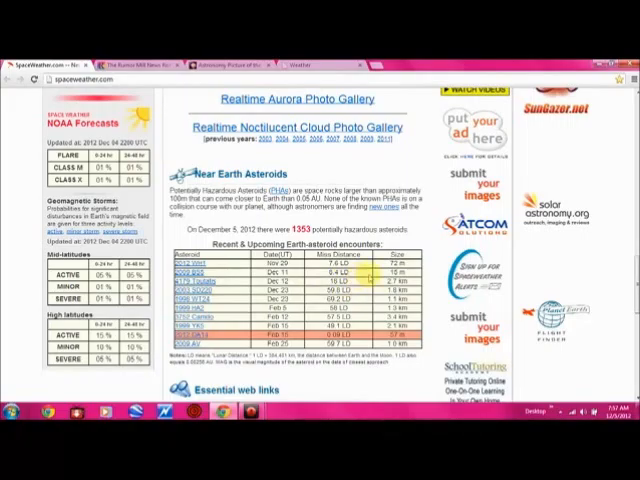
{"action": "scroll", "scroll_direction": "down", "scroll_amount": 3}
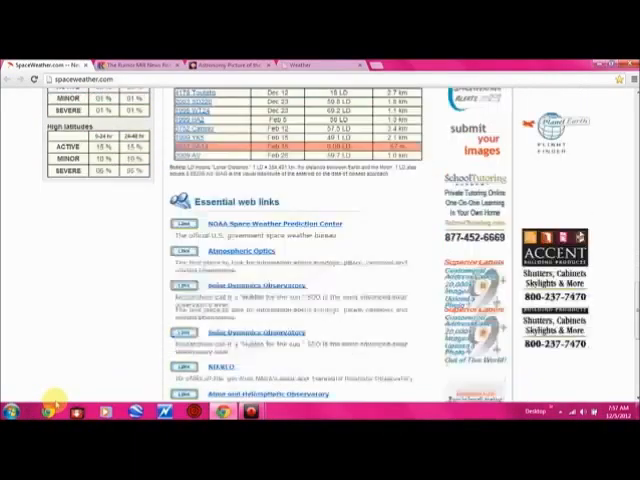
{"action": "scroll", "scroll_direction": "up", "scroll_amount": 3}
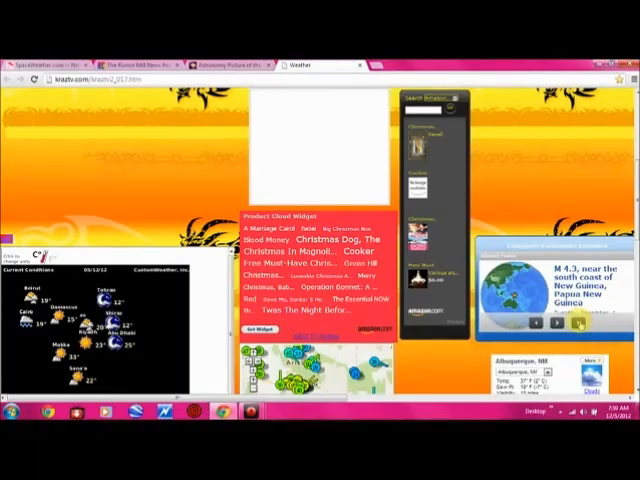
- Advance the earthquake widget to the M 3.0 Baja California, Mexico quake
{"action": "left_click", "coordinate": [575, 323]}
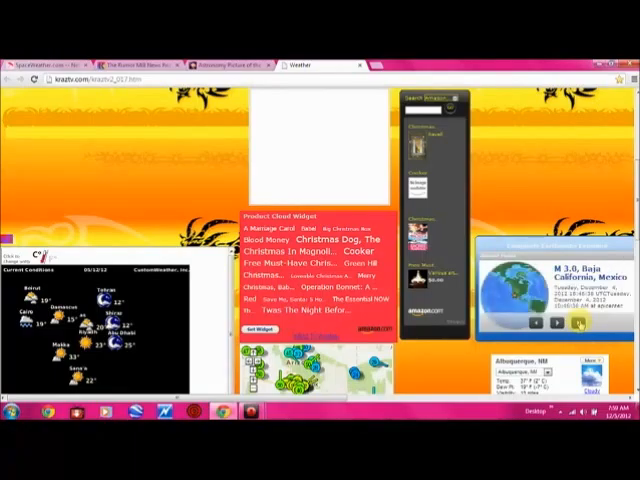